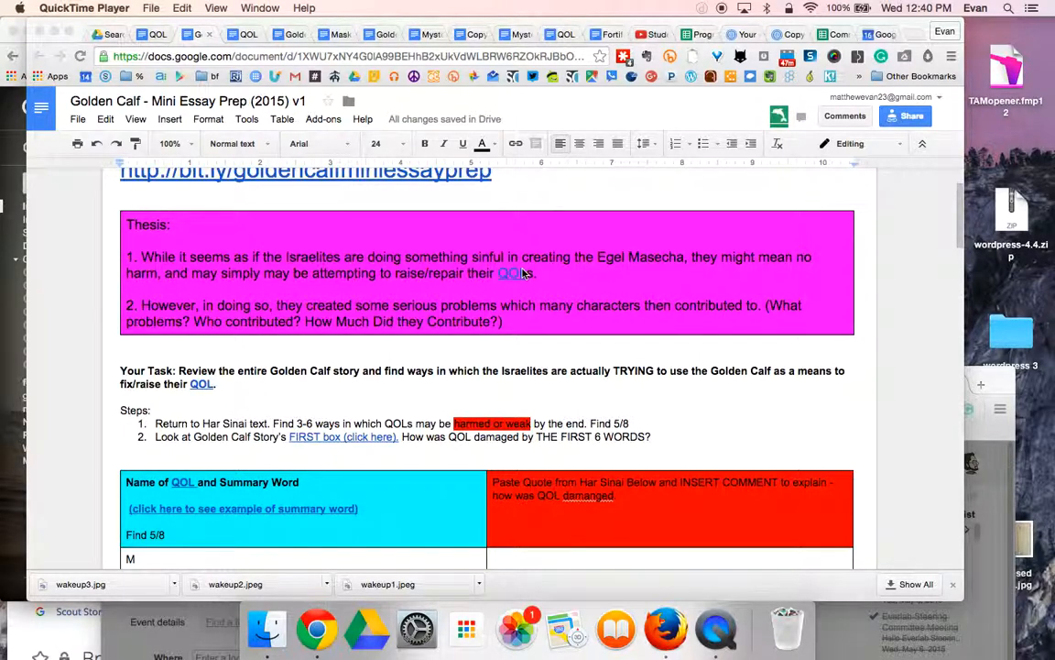
{"action": "scroll", "scroll_direction": "down", "scroll_amount": 3}
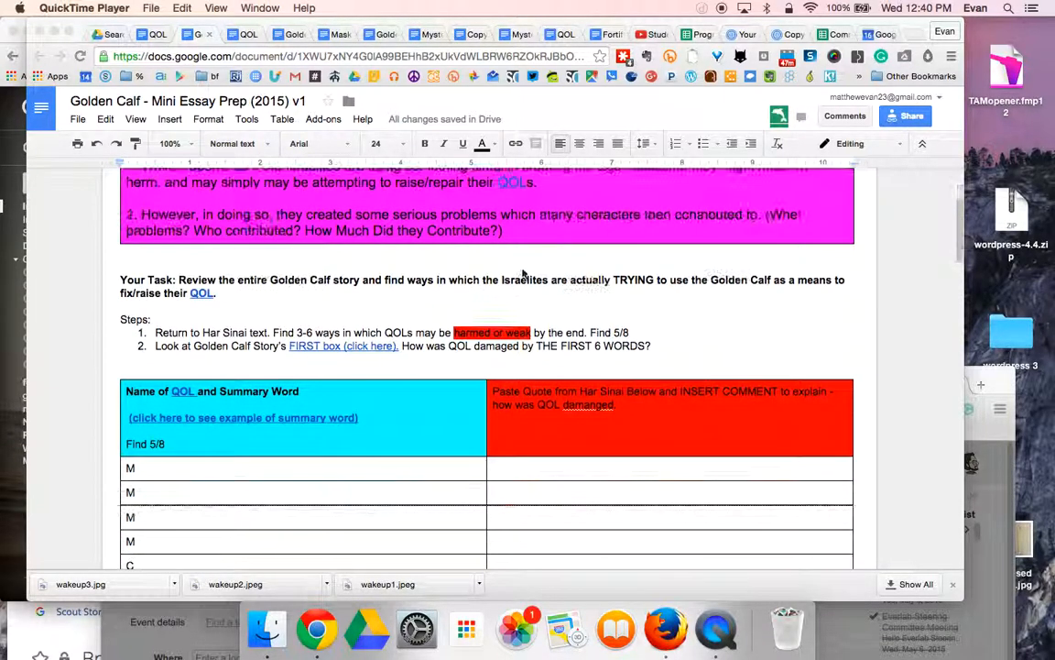
{"action": "scroll", "scroll_direction": "down", "scroll_amount": 3}
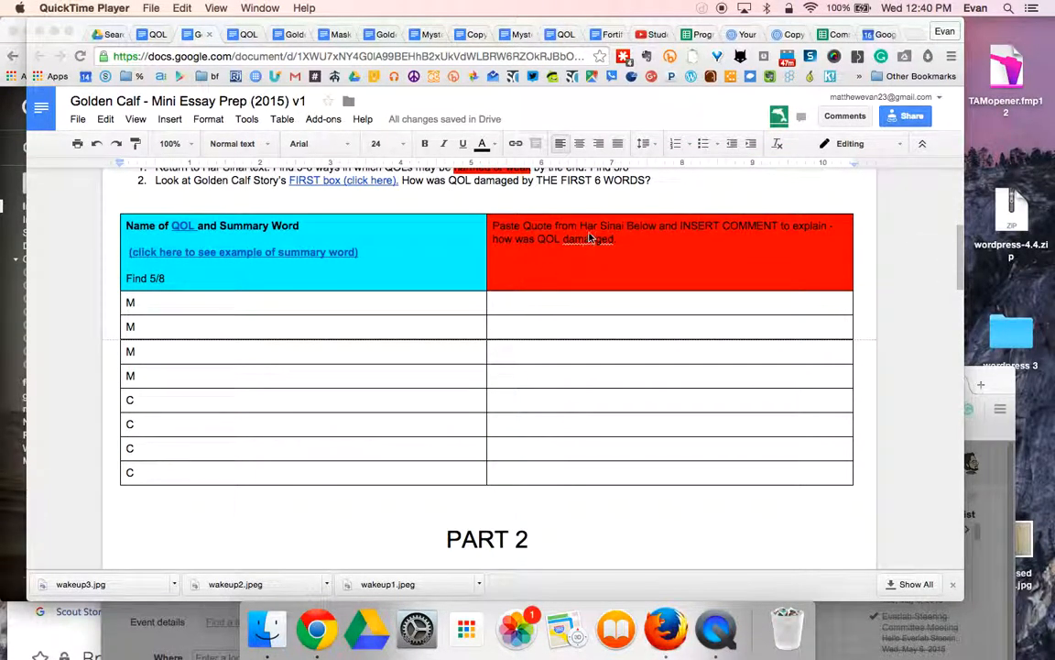
{"action": "mouse_move", "coordinate": [487, 277]}
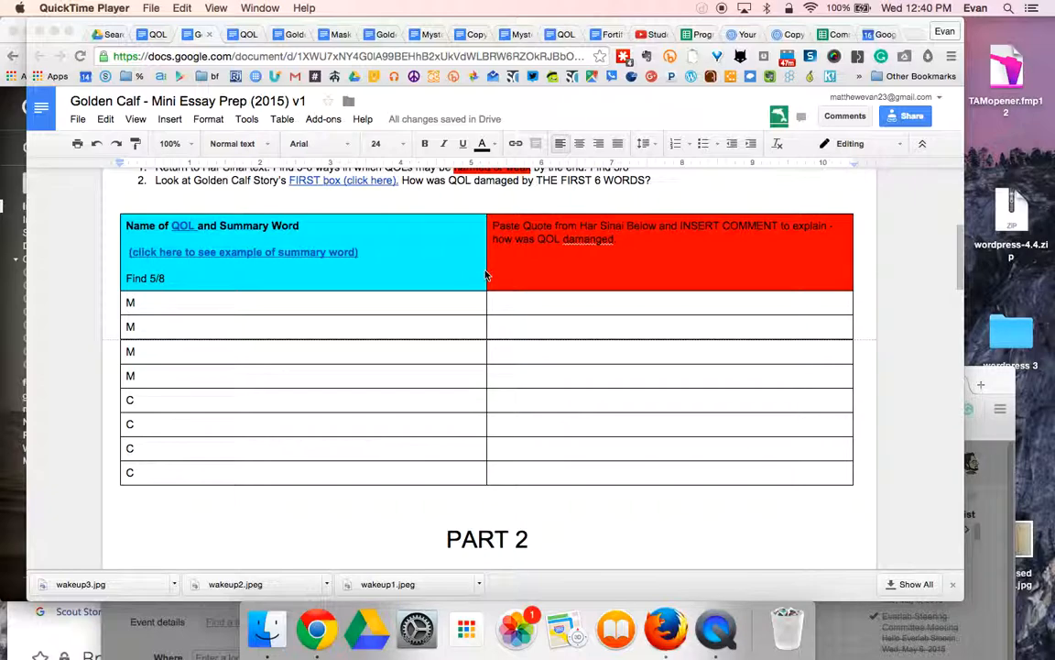
{"action": "mouse_move", "coordinate": [535, 284]}
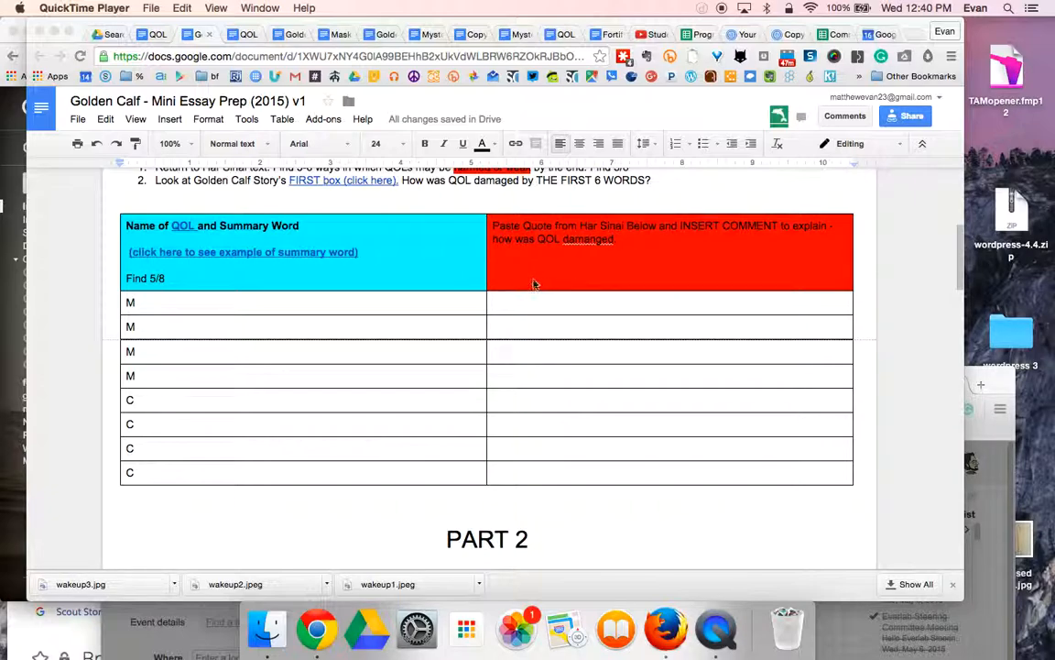
{"action": "mouse_move", "coordinate": [595, 231]}
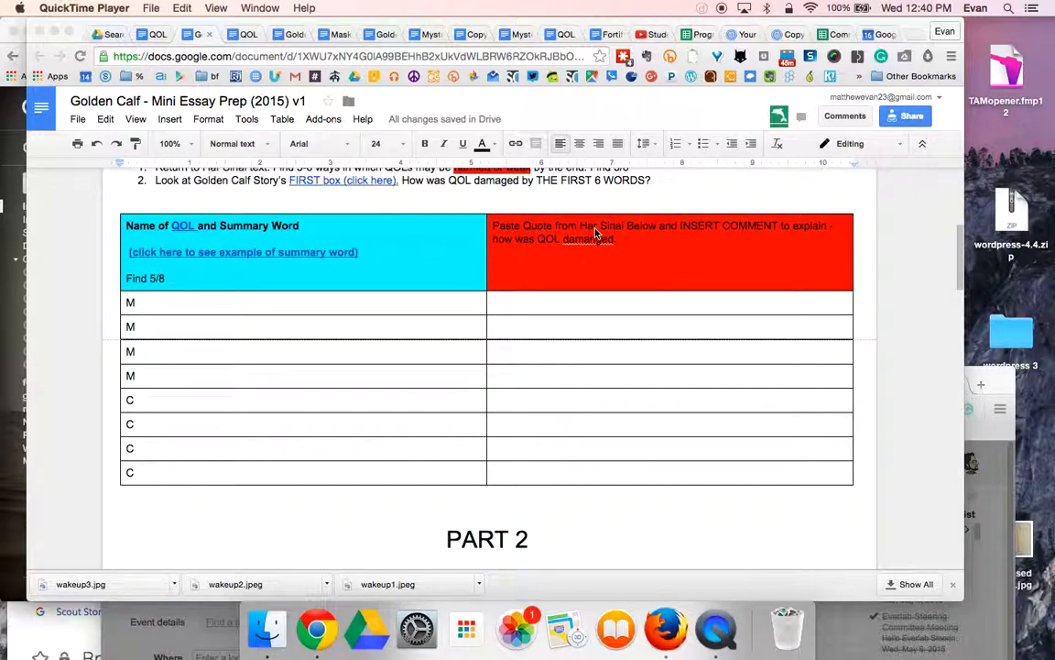
{"action": "mouse_move", "coordinate": [565, 465]}
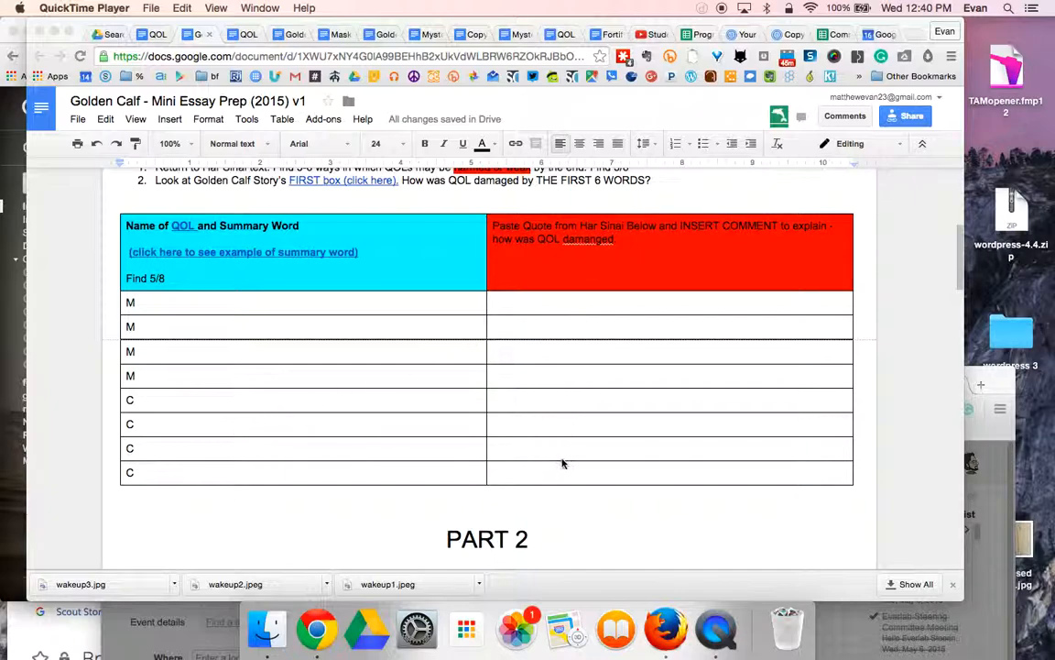
{"action": "mouse_move", "coordinate": [550, 456]}
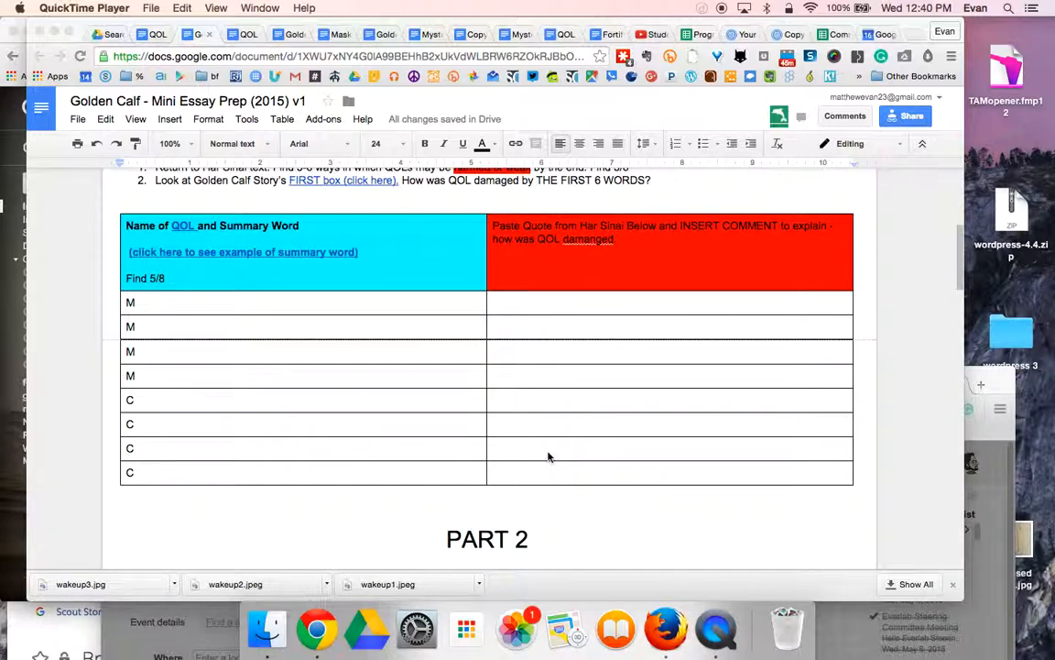
{"action": "mouse_move", "coordinate": [307, 322]}
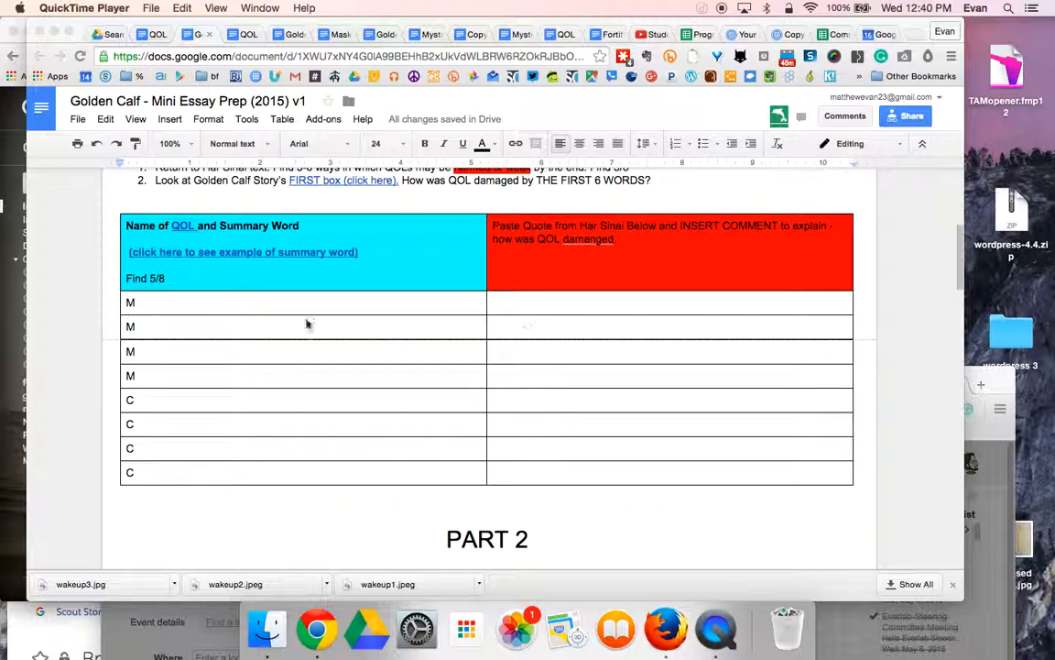
{"action": "mouse_move", "coordinate": [163, 284]}
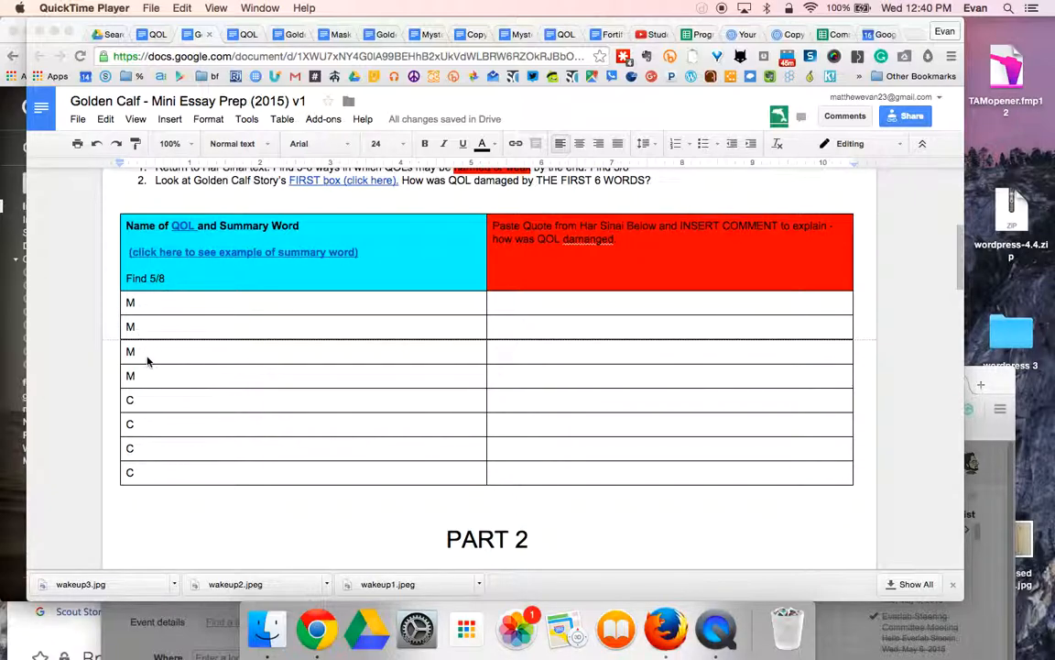
{"action": "mouse_move", "coordinate": [538, 332]}
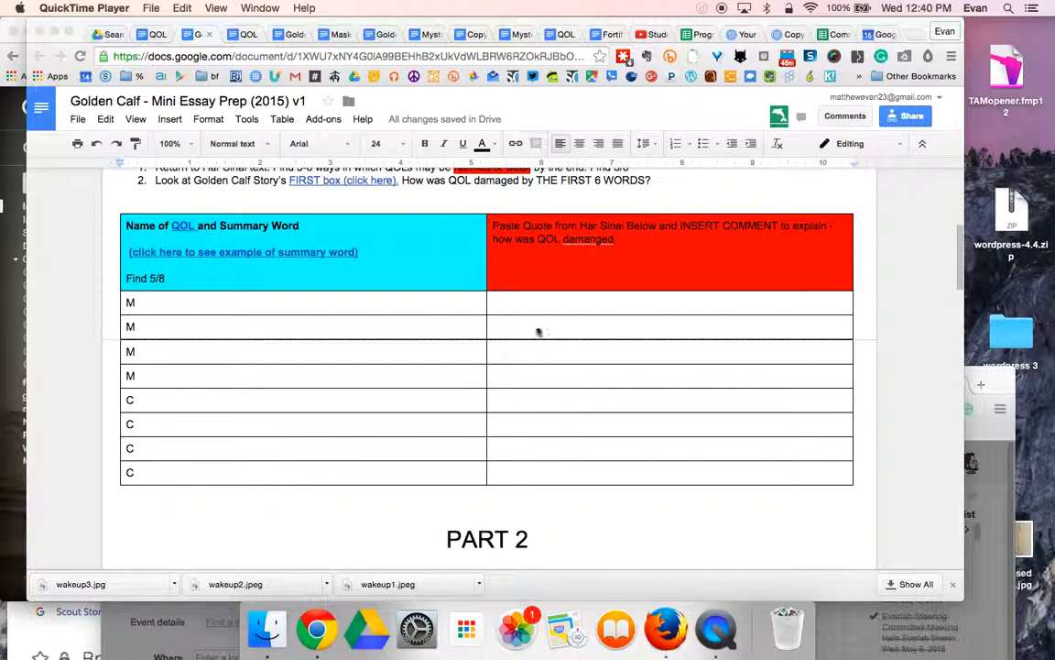
{"action": "mouse_move", "coordinate": [515, 379]}
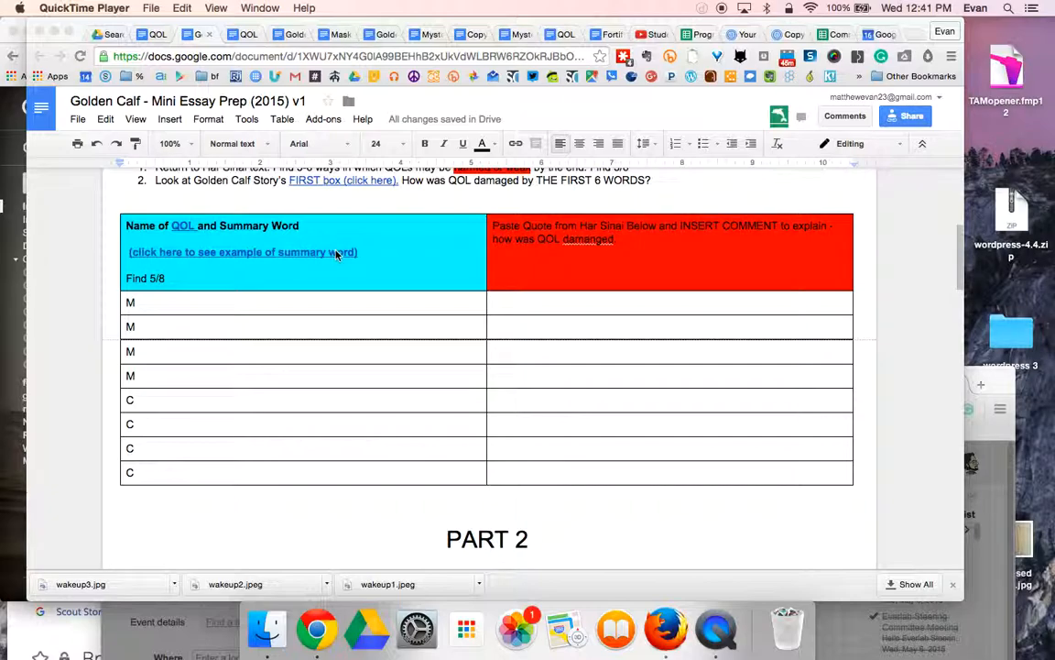
{"action": "mouse_move", "coordinate": [575, 242]}
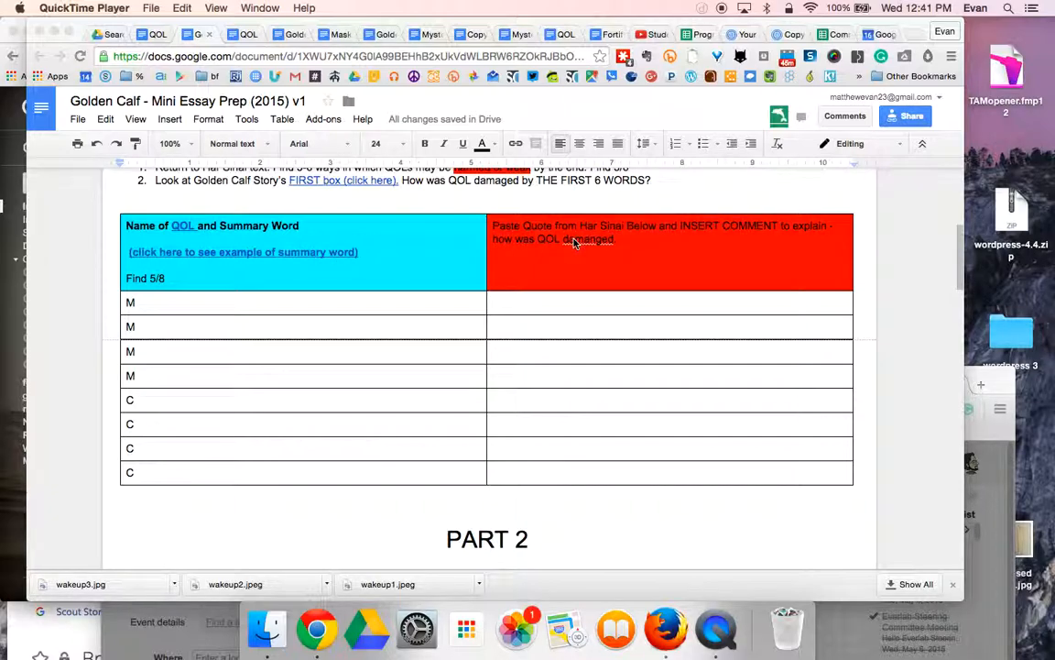
{"action": "scroll", "scroll_direction": "down", "scroll_amount": 3}
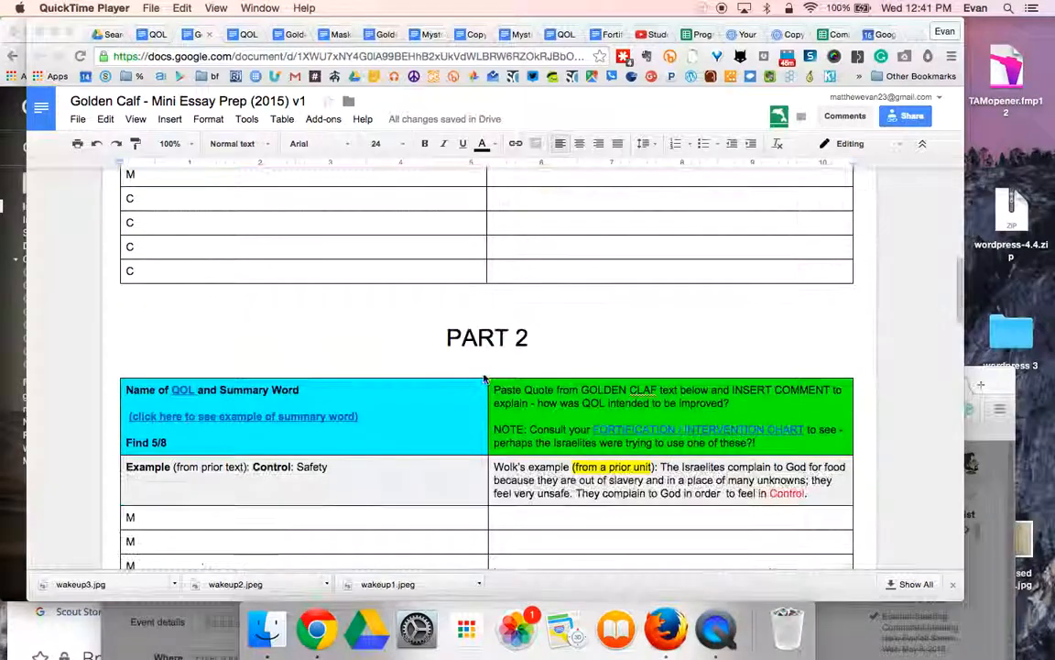
{"action": "scroll", "scroll_direction": "down", "scroll_amount": 3}
{"action": "type", "text": "A"}
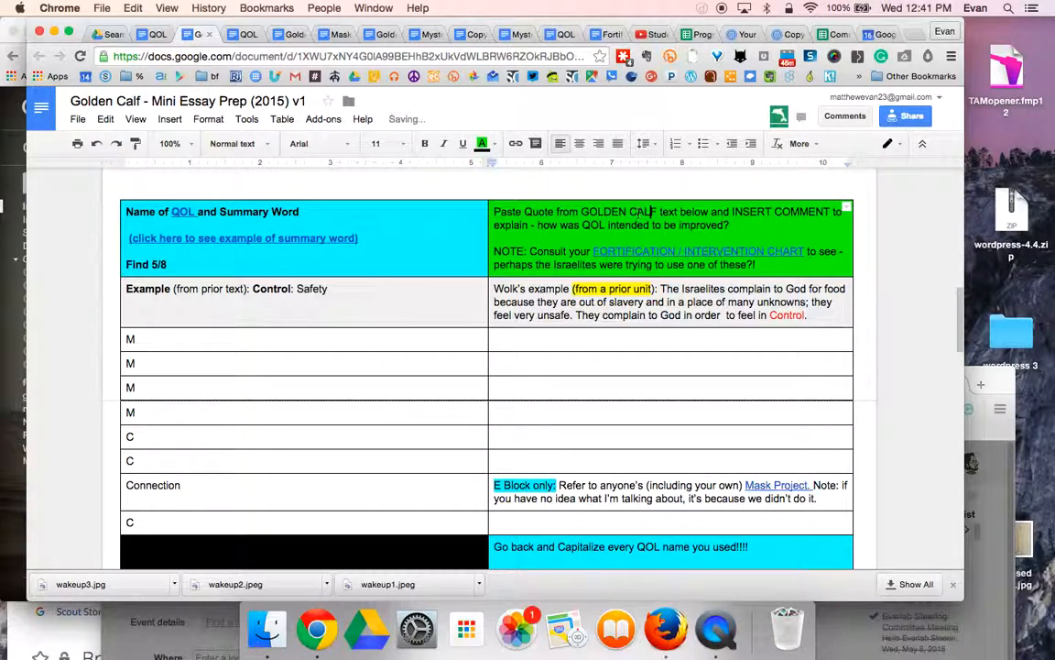
{"action": "scroll", "scroll_direction": "down", "scroll_amount": 3}
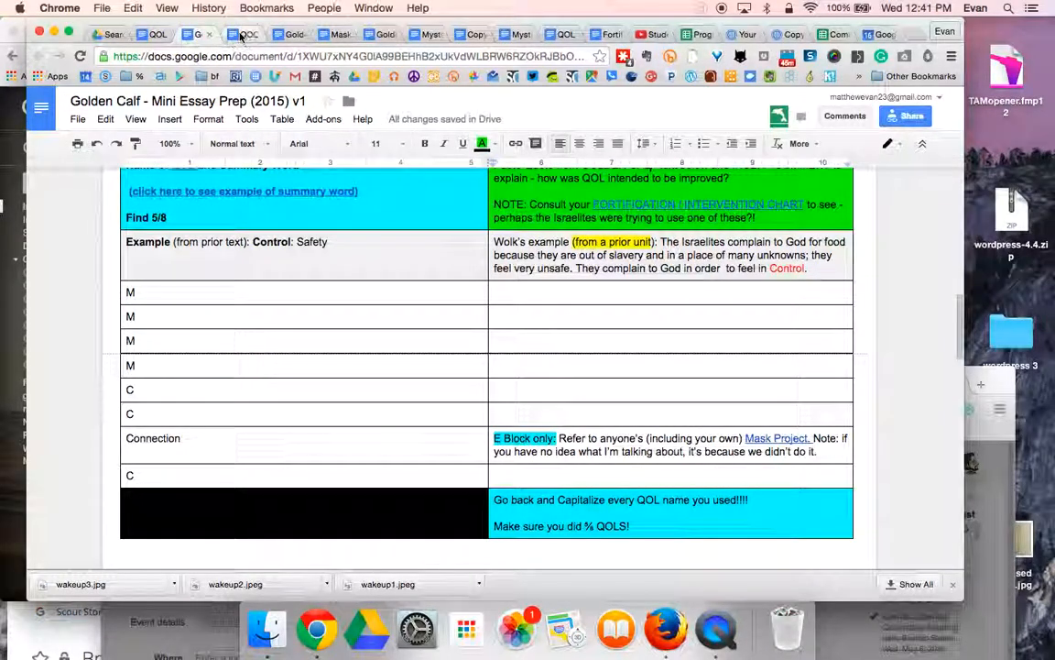
{"action": "left_click", "coordinate": [245, 33]}
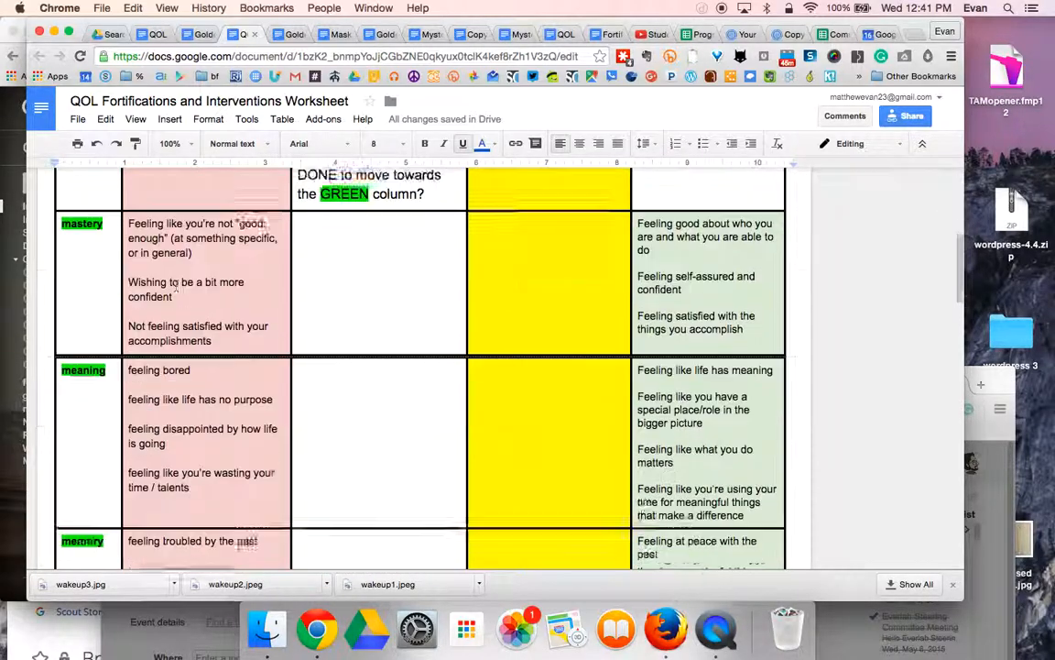
{"action": "scroll", "scroll_direction": "down", "scroll_amount": 3}
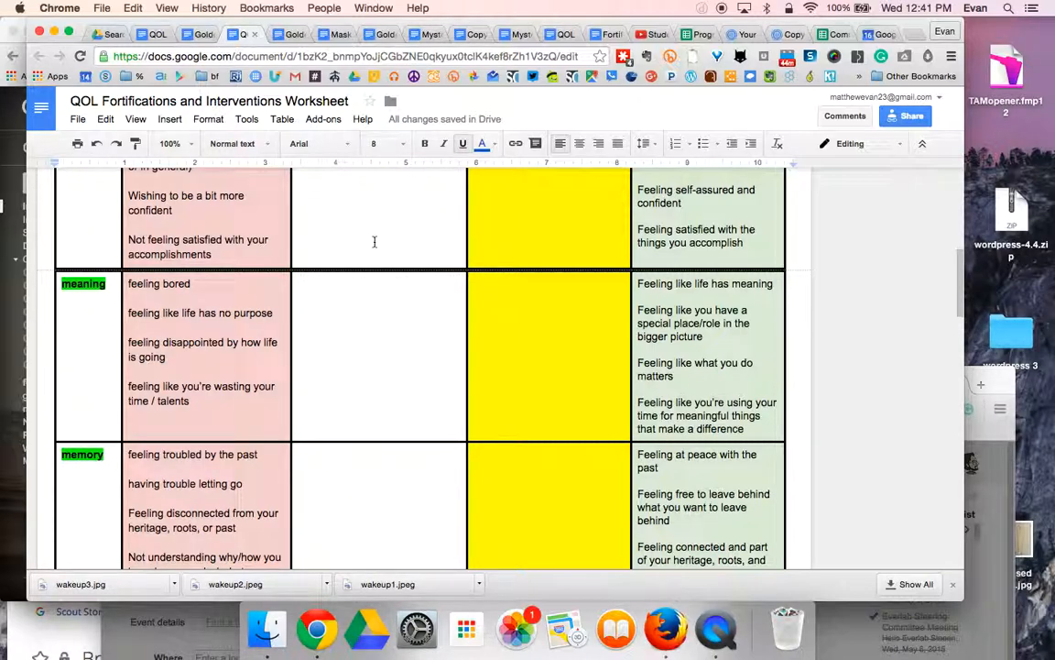
{"action": "mouse_move", "coordinate": [396, 358]}
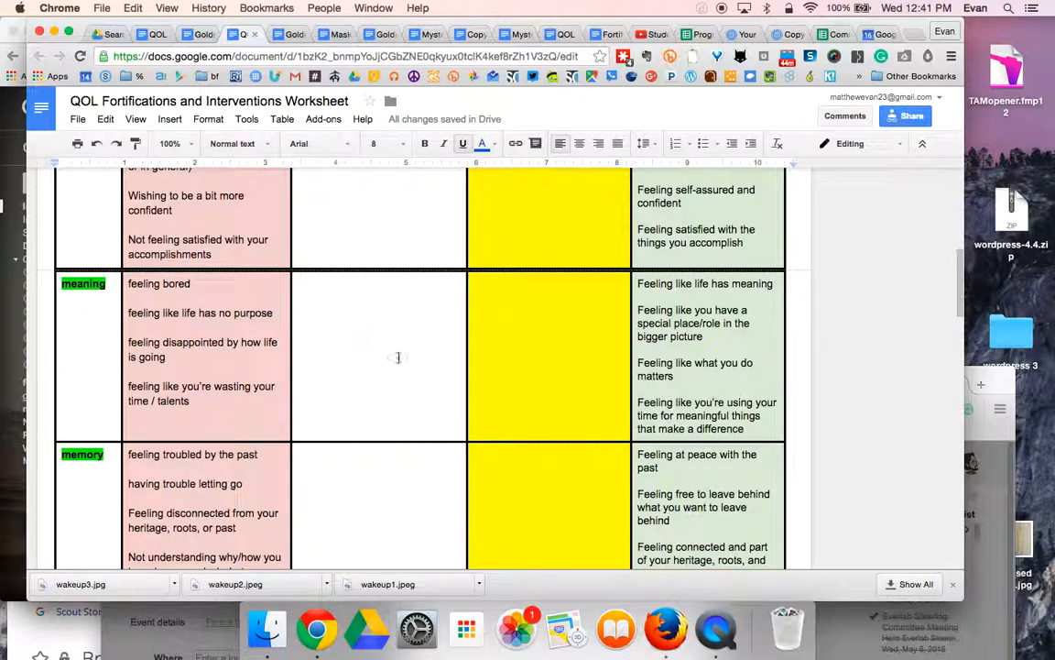
{"action": "mouse_move", "coordinate": [372, 216]}
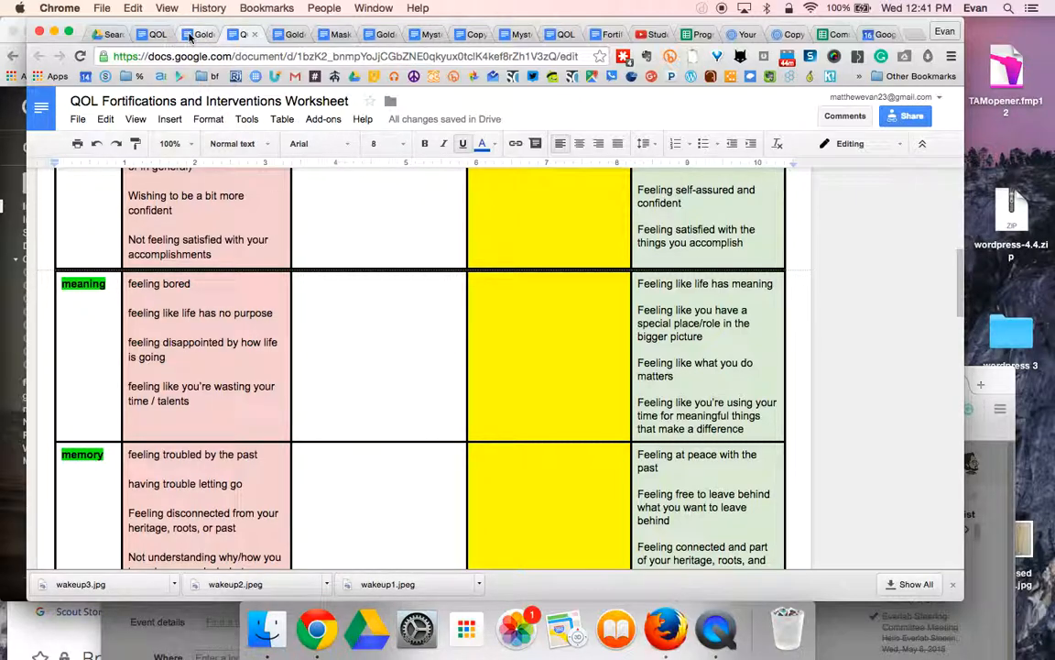
{"action": "left_click", "coordinate": [199, 33]}
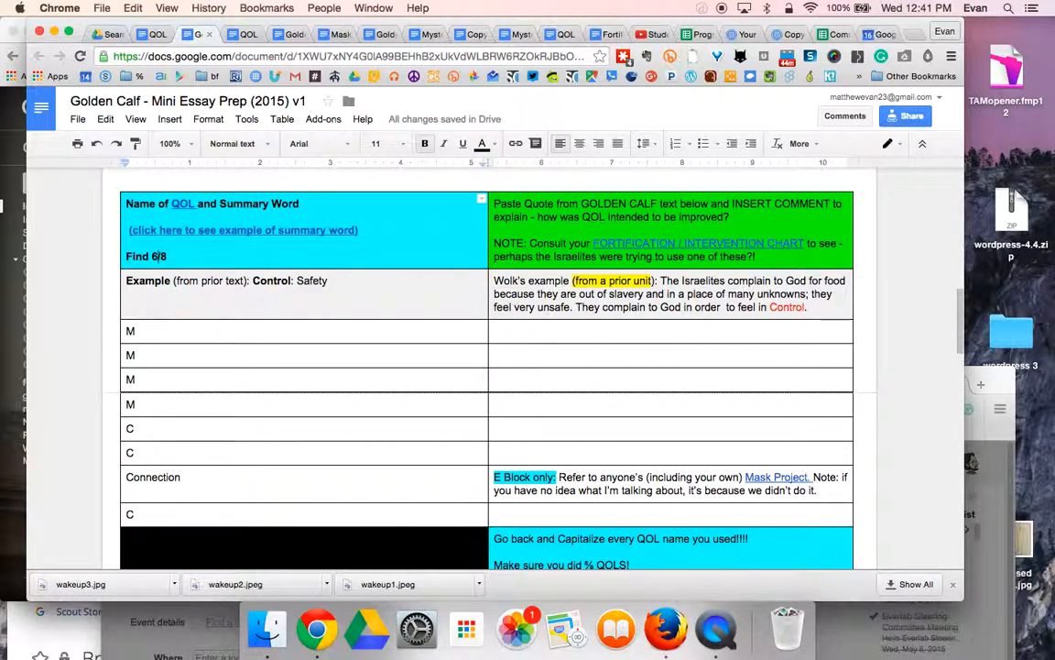
{"action": "scroll", "scroll_direction": "down", "scroll_amount": 3}
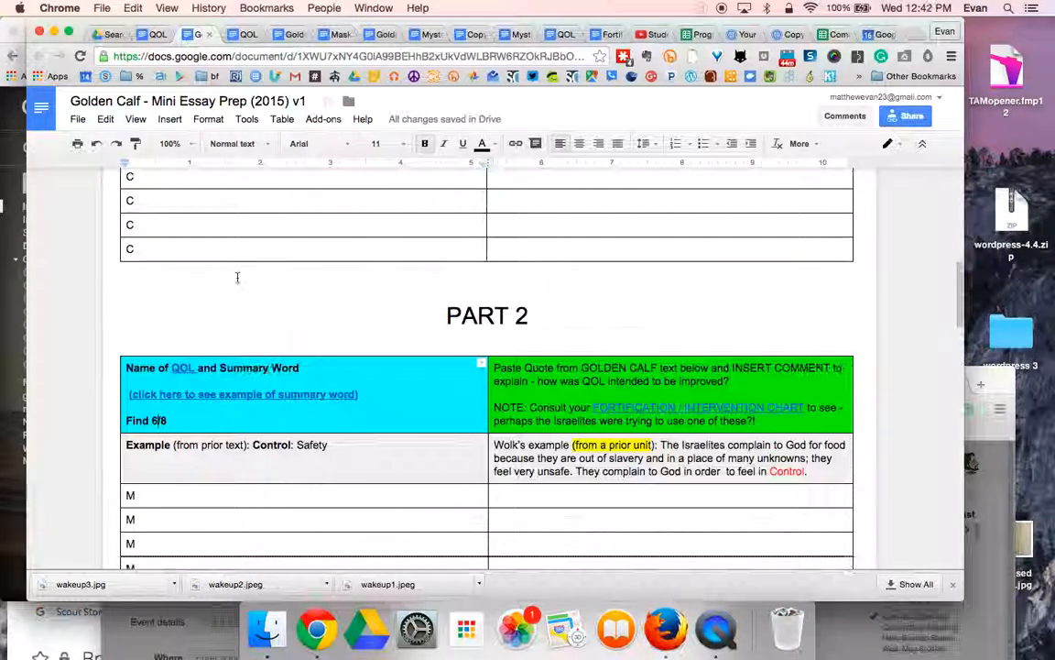
{"action": "scroll", "scroll_direction": "down", "scroll_amount": 3}
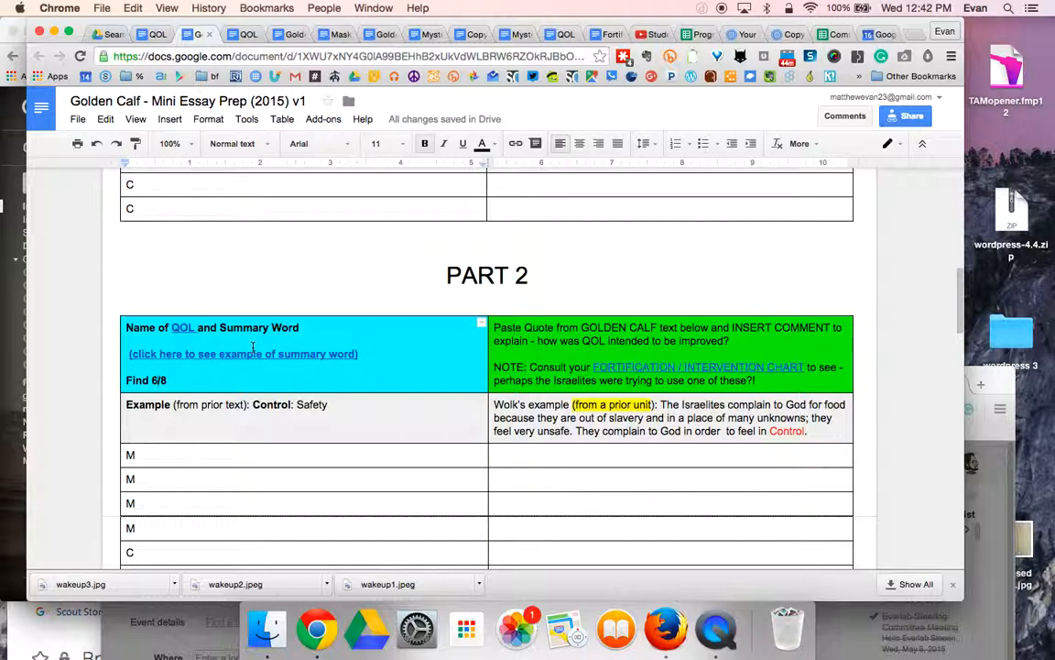
{"action": "scroll", "scroll_direction": "down", "scroll_amount": 3}
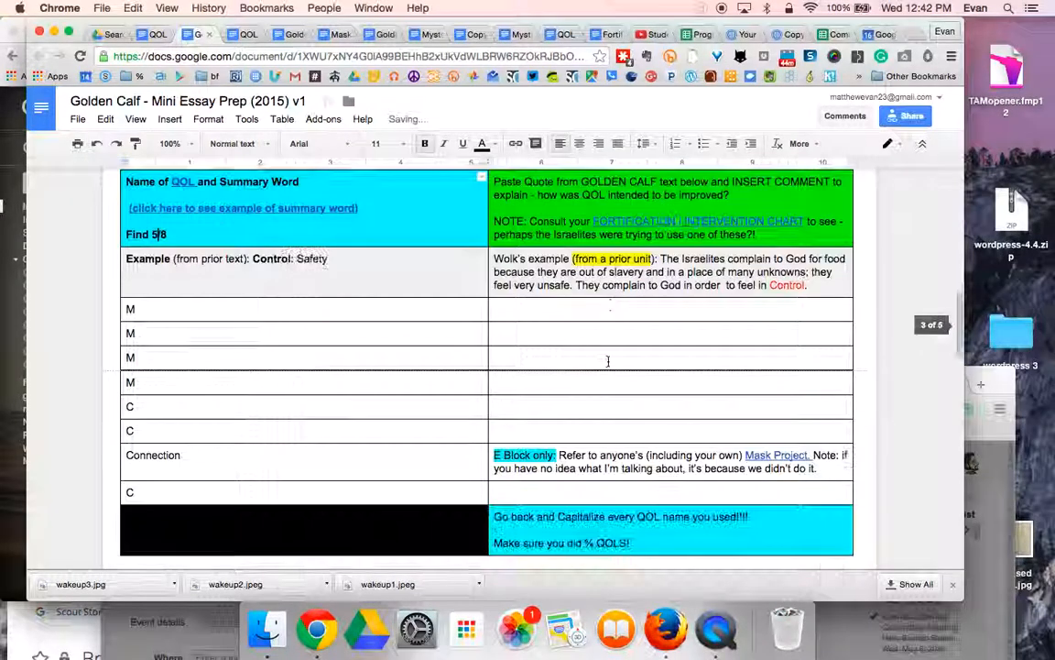
{"action": "scroll", "scroll_direction": "down", "scroll_amount": 3}
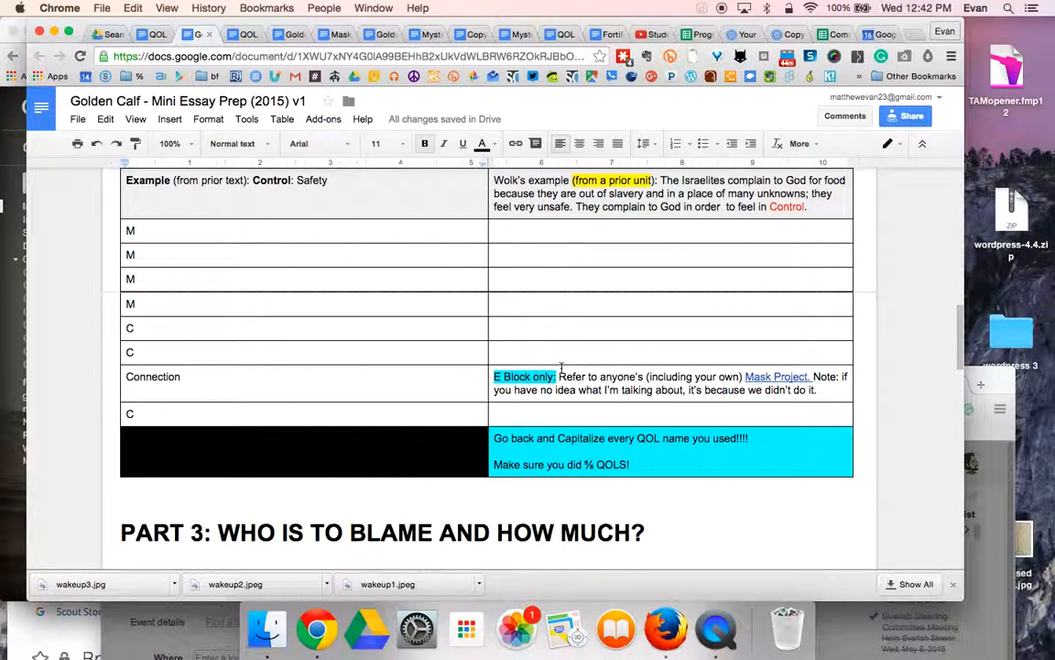
{"action": "scroll", "scroll_direction": "down", "scroll_amount": 3}
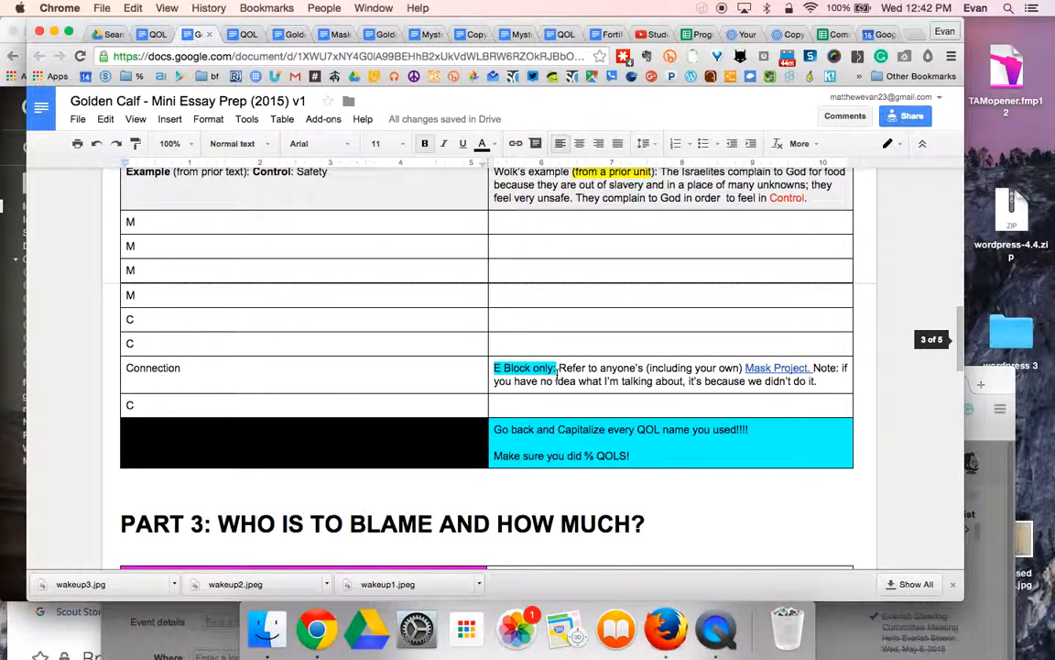